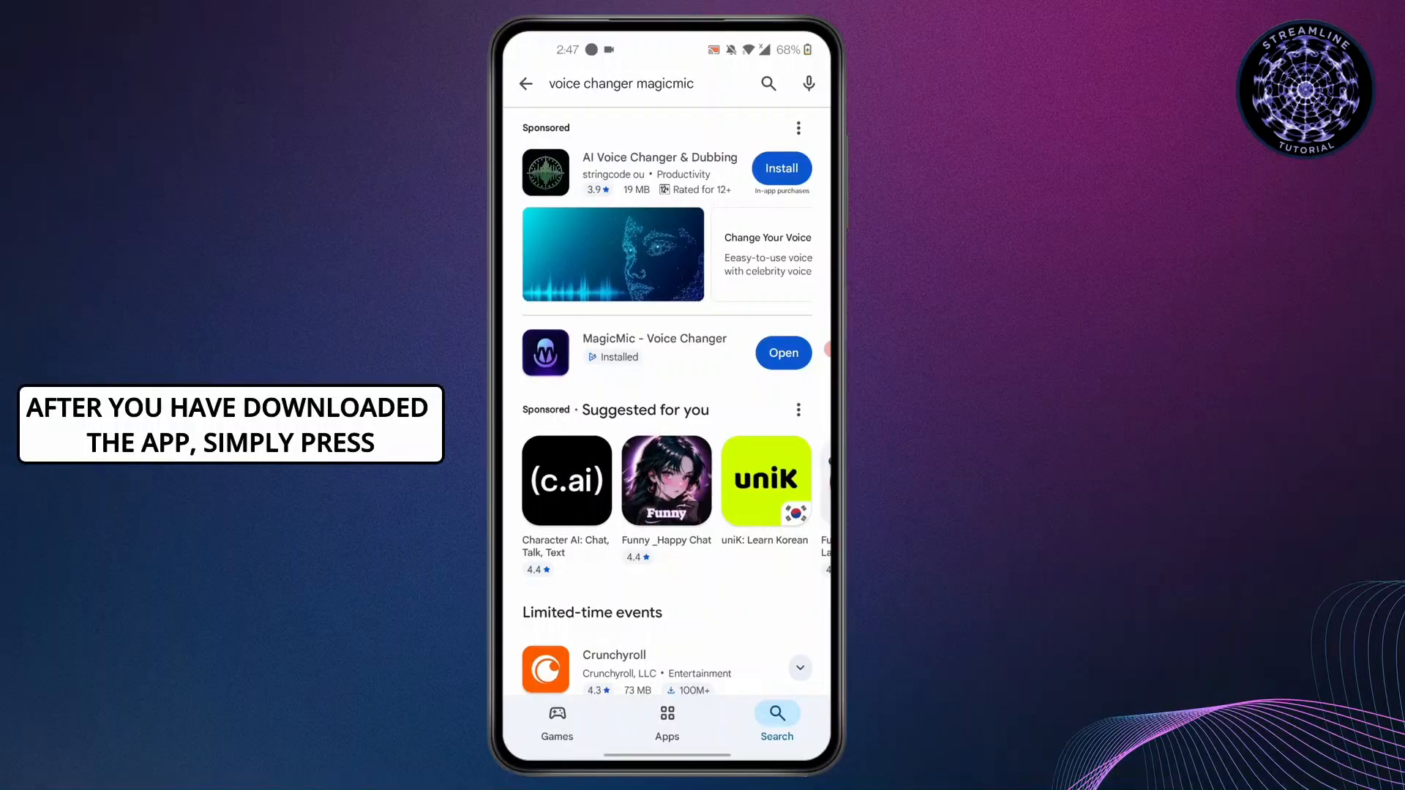
Launch MagicMic - Voice Changer from Google Play, then open Discord from the home screen.
click(783, 352)
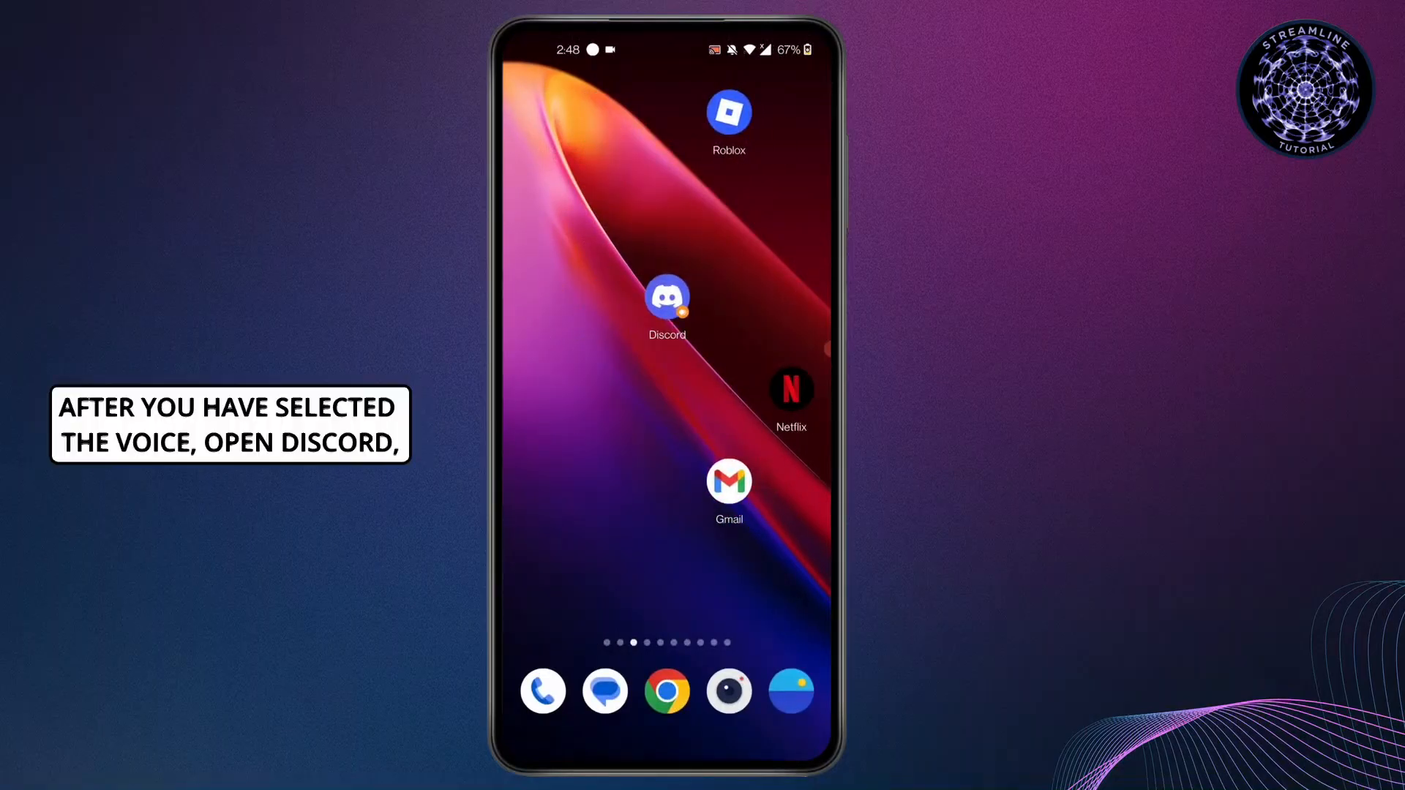
click(666, 298)
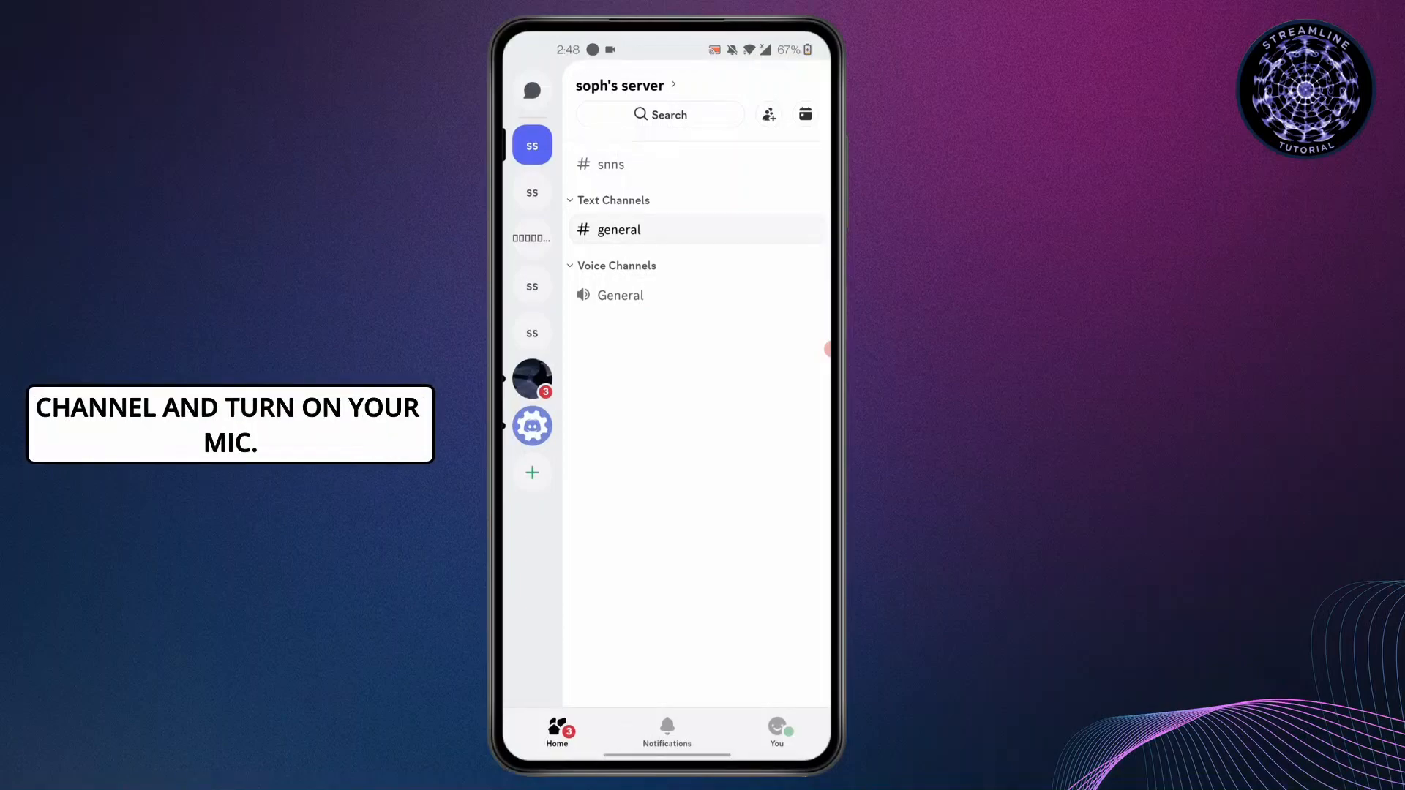
Select the General voice channel and join it with Join Voice.
click(620, 295)
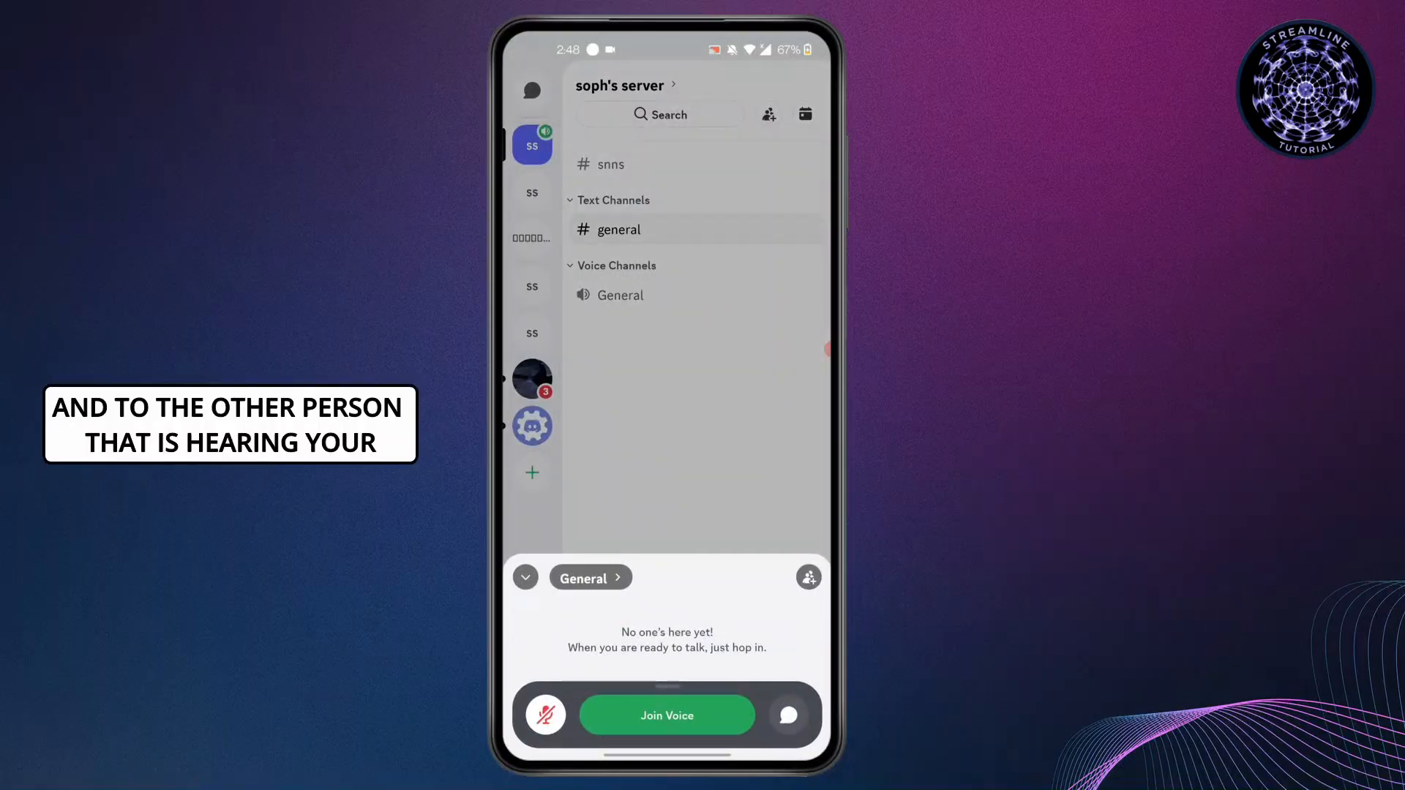
click(666, 716)
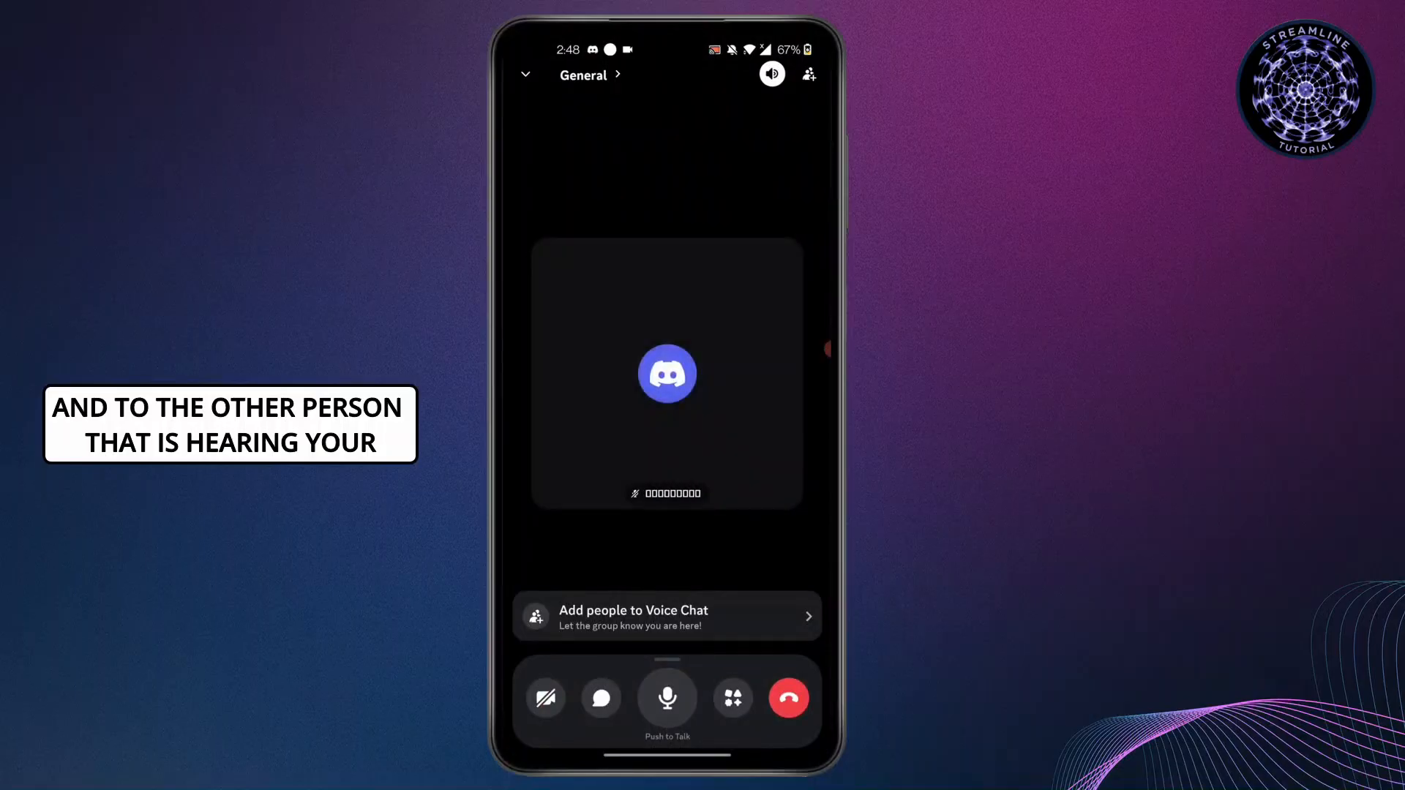